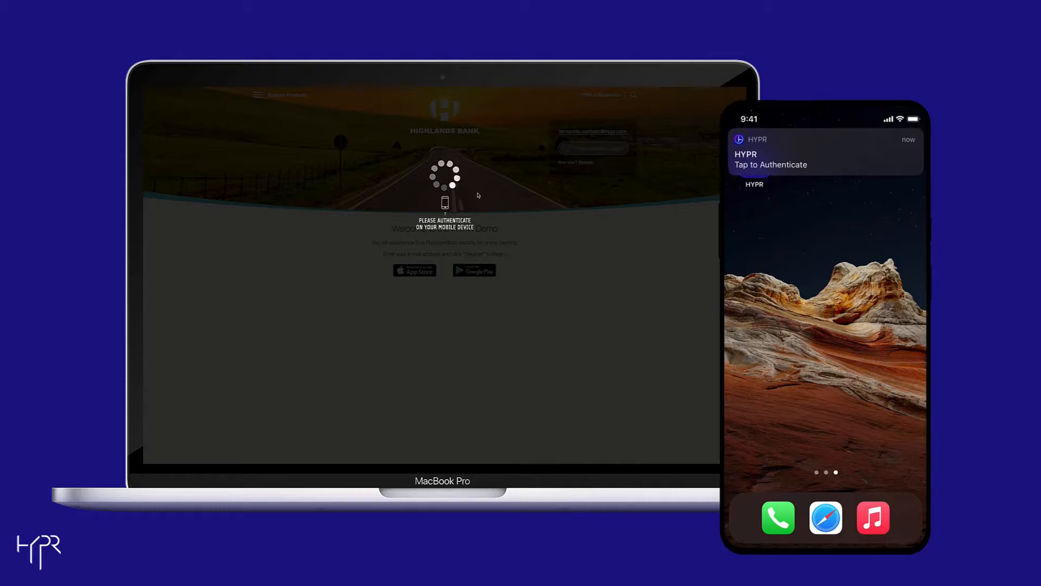
# Step: Approve the pending Highlands Bank login request from the phone's HYPR notification
pyautogui.click(825, 152)
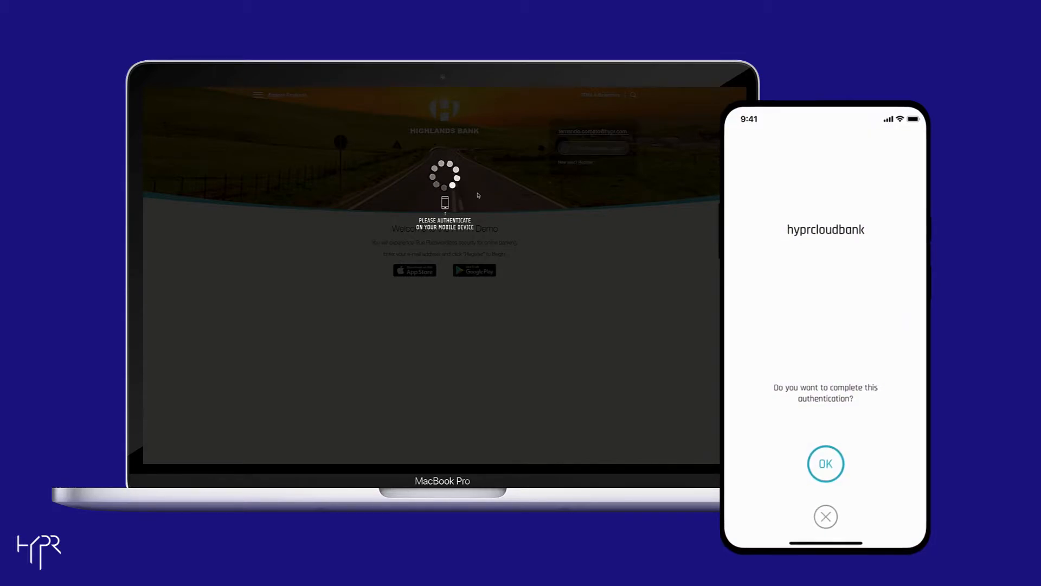
pyautogui.click(824, 463)
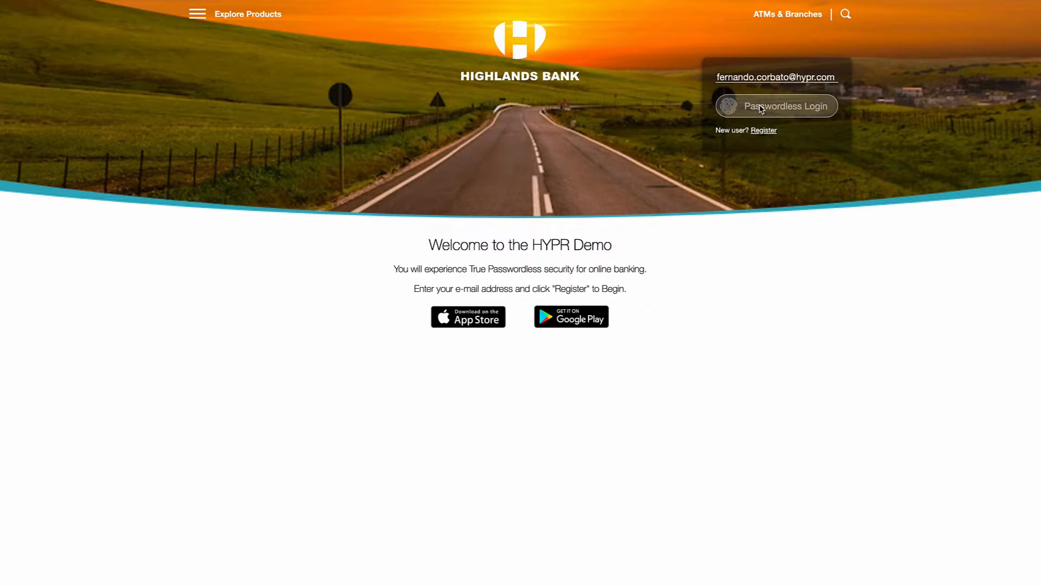
# Step: Begin passwordless login for the entered email, awaiting mobile approval
pyautogui.click(786, 105)
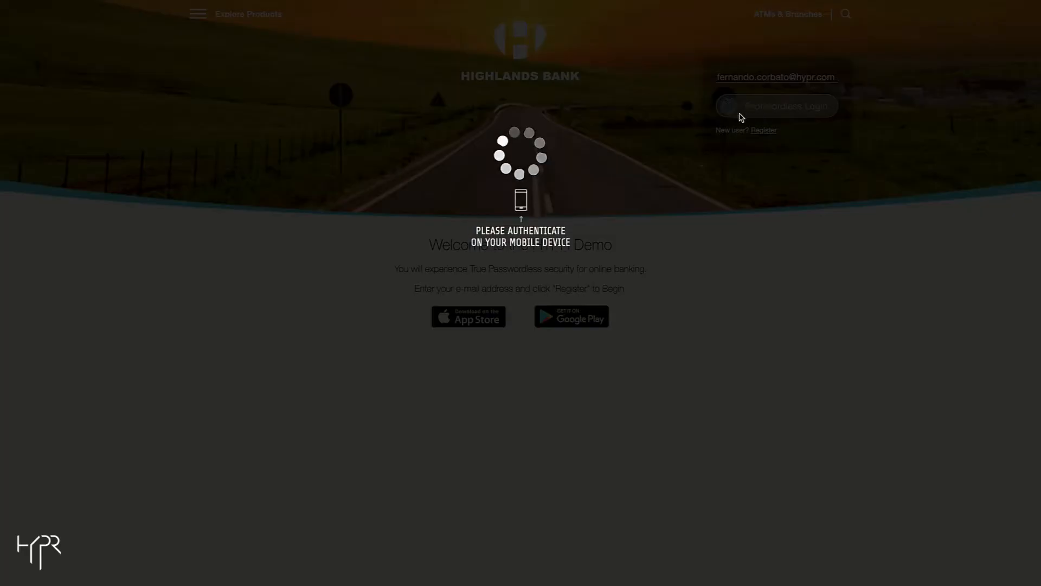
pyautogui.click(776, 105)
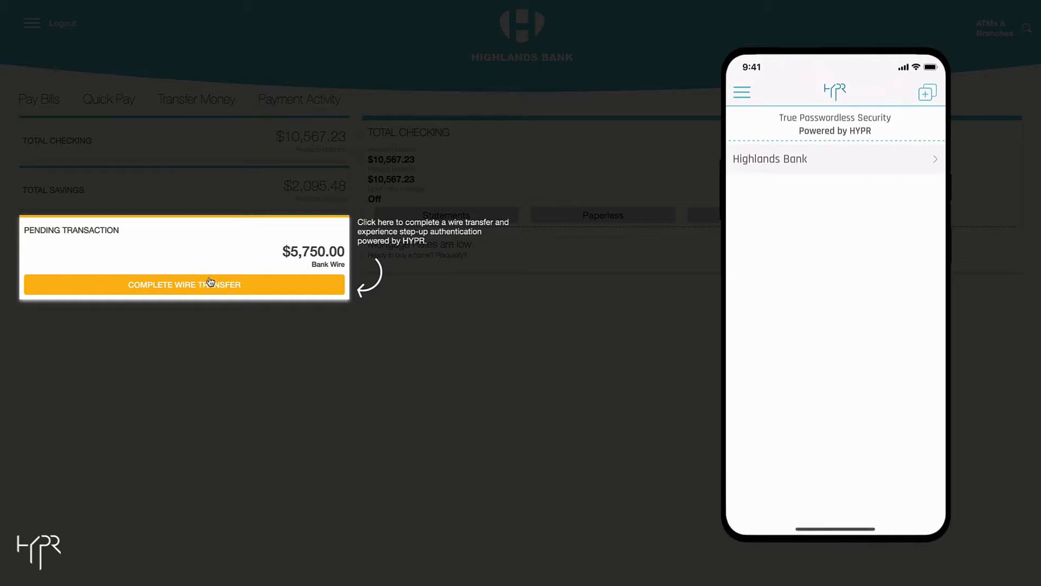
# Step: Send the pending $5,750.00 bank wire and approve it on the phone, reaching PIN entry
pyautogui.click(184, 284)
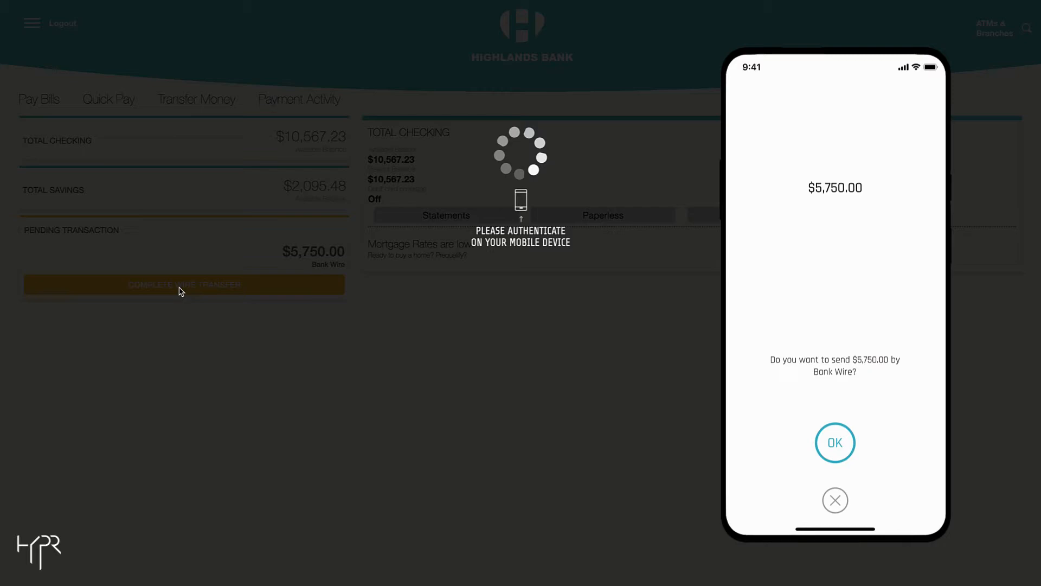
pyautogui.click(835, 442)
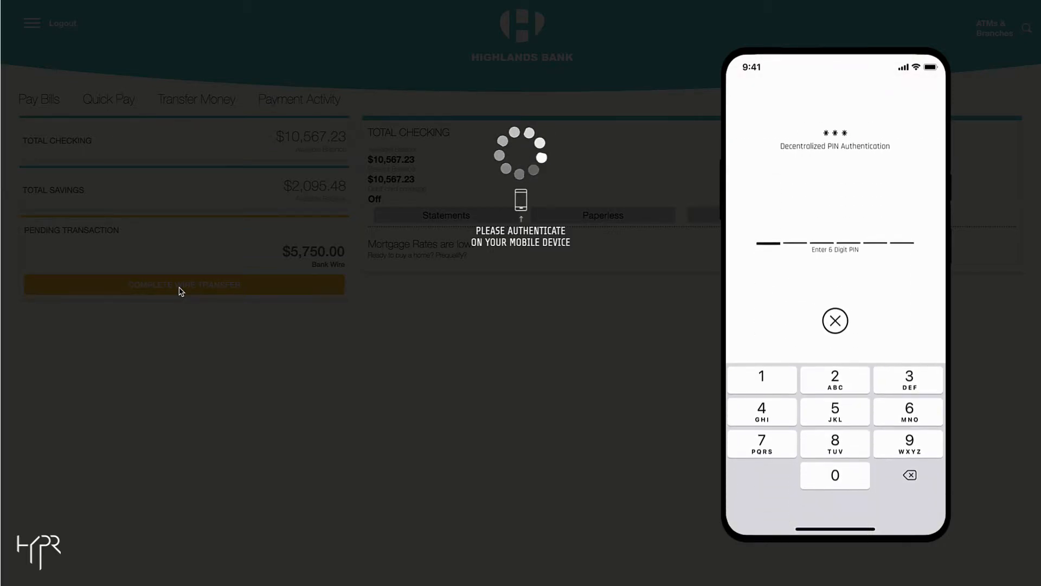